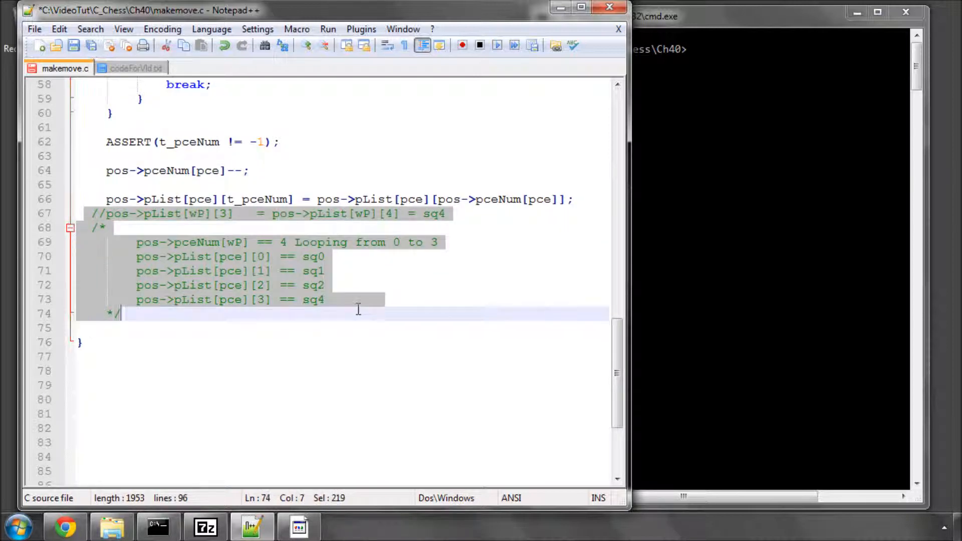
Delete the commented-out piece-list notes block at the end of ClearPiece.
key(Delete)
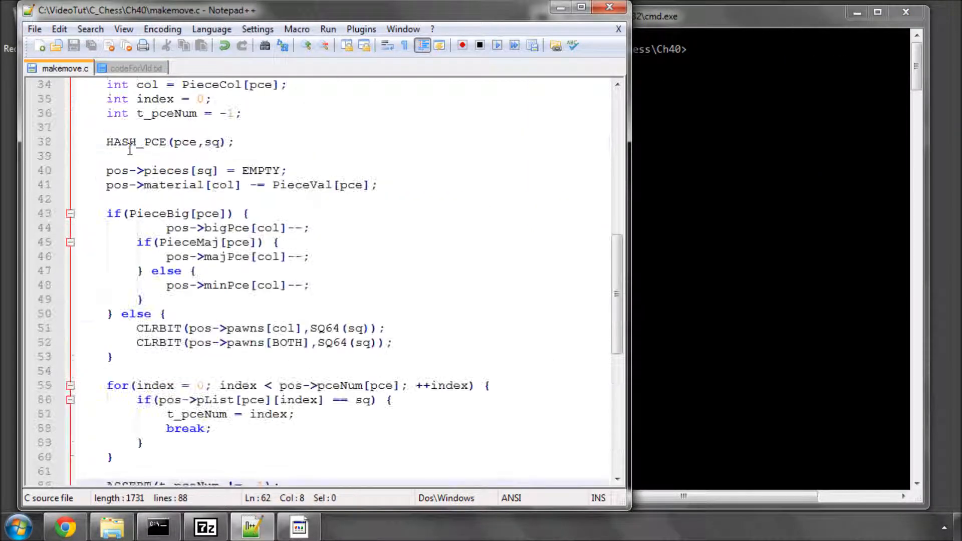
double_click(204, 228)
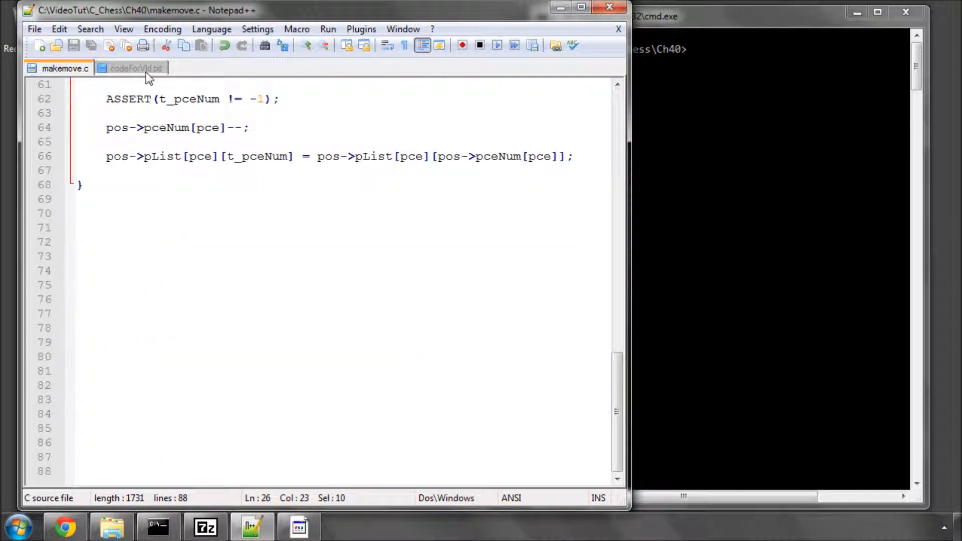
Copy AddPiece from codeForVid.txt and paste it below ClearPiece in makemove.c.
click(136, 68)
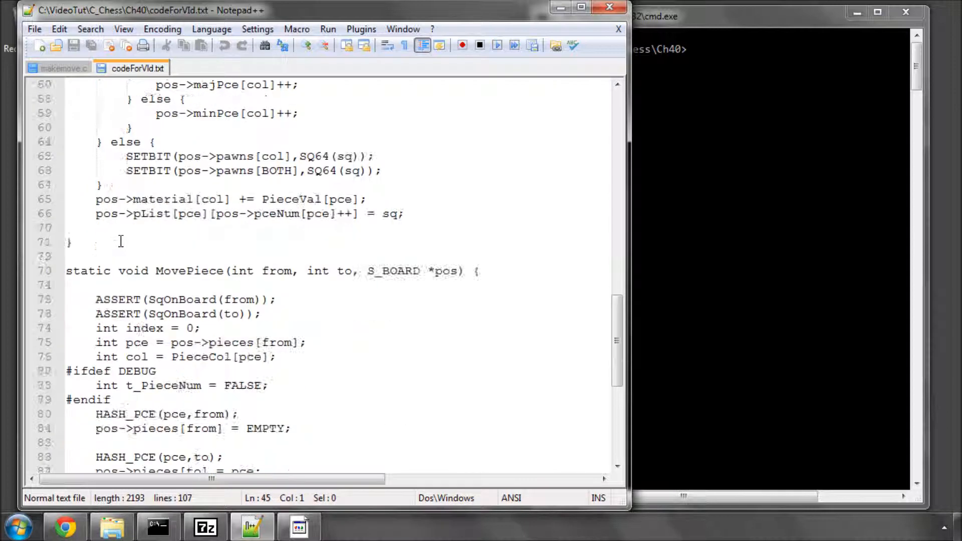
click(58, 69)
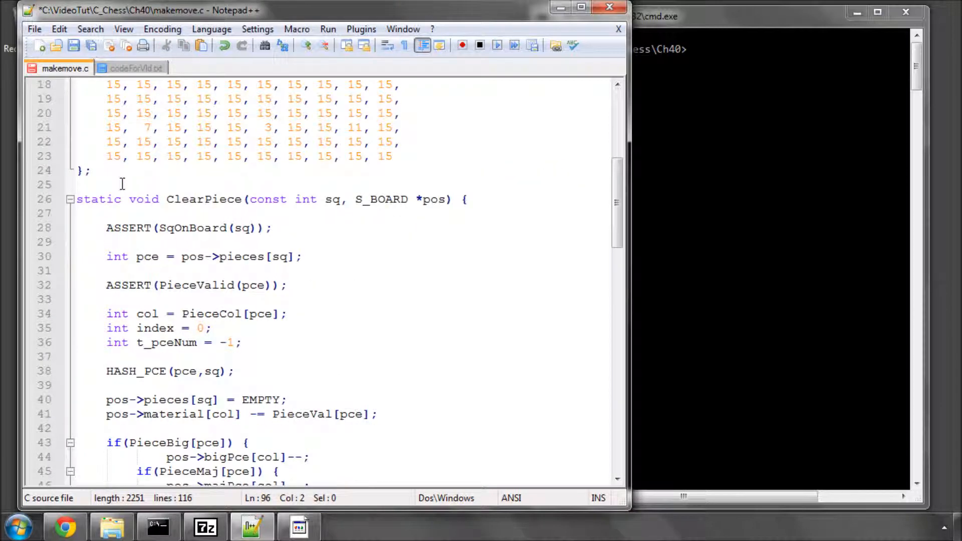
Declare AddPiece's sq and pce parameters as const int.
scroll(down, 3)
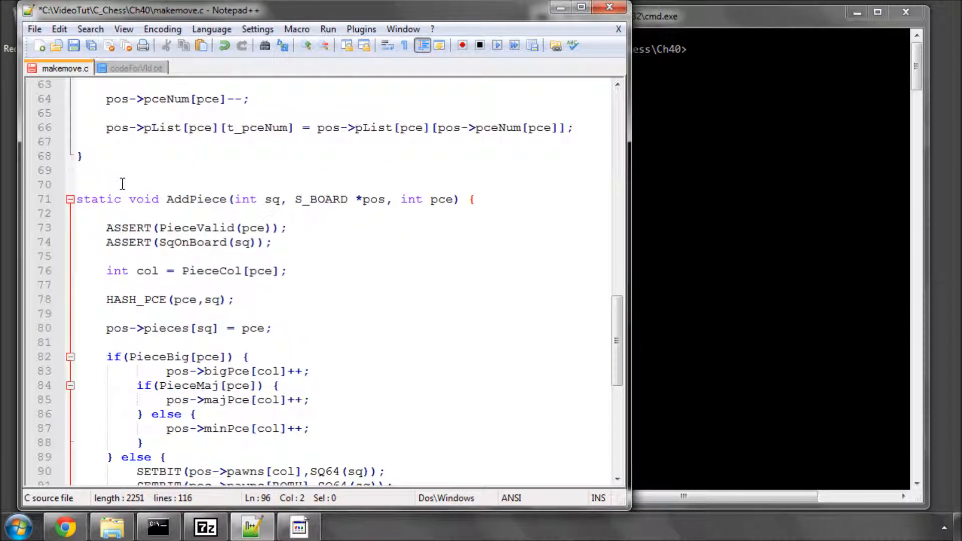
mouse_move(287, 214)
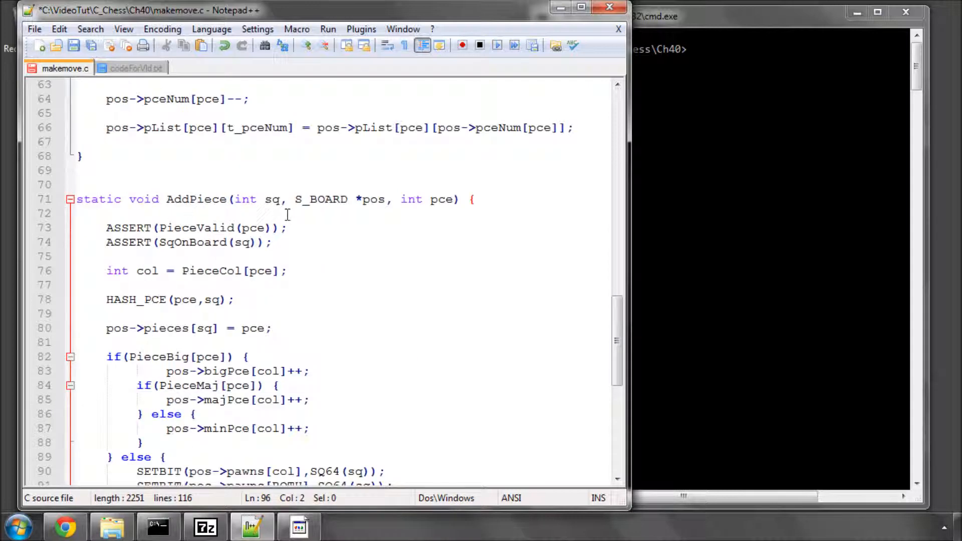
double_click(196, 199)
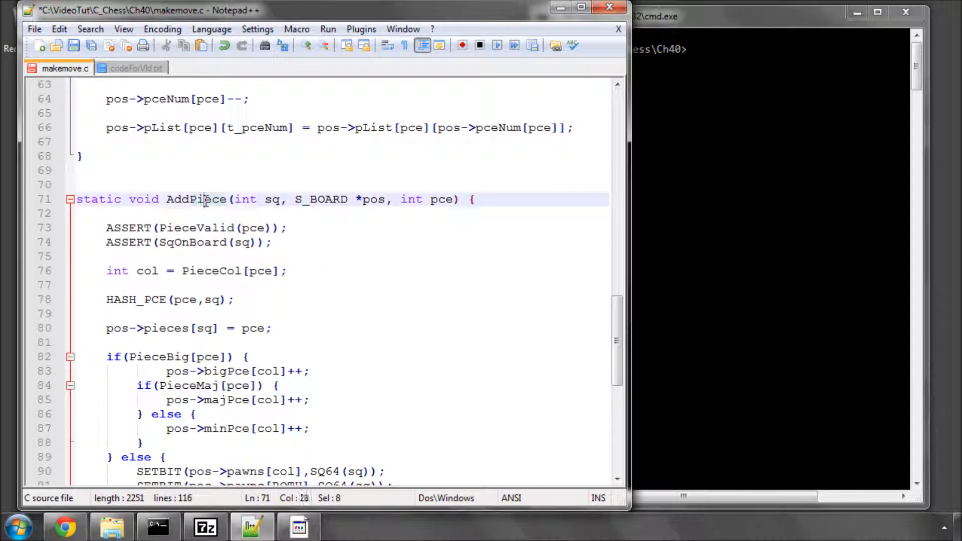
double_click(272, 198)
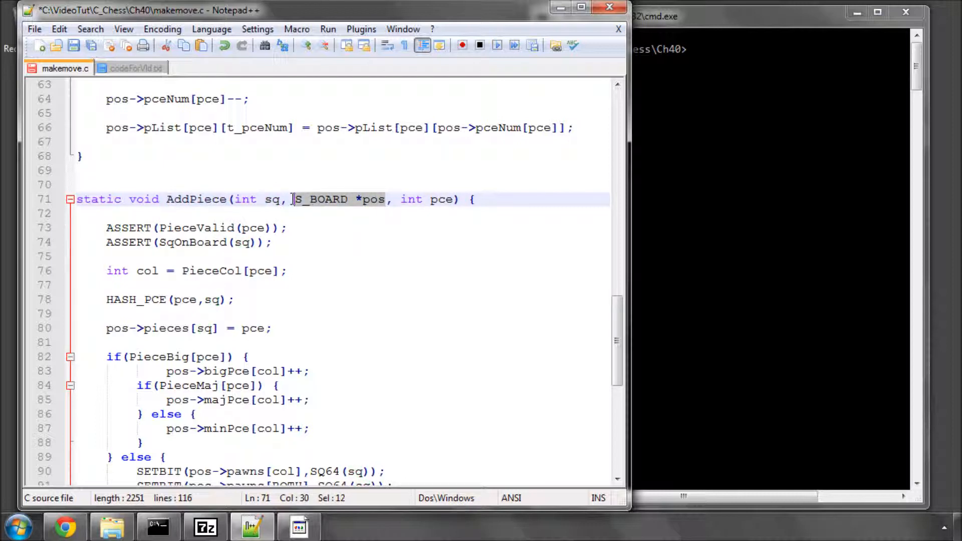
double_click(440, 198)
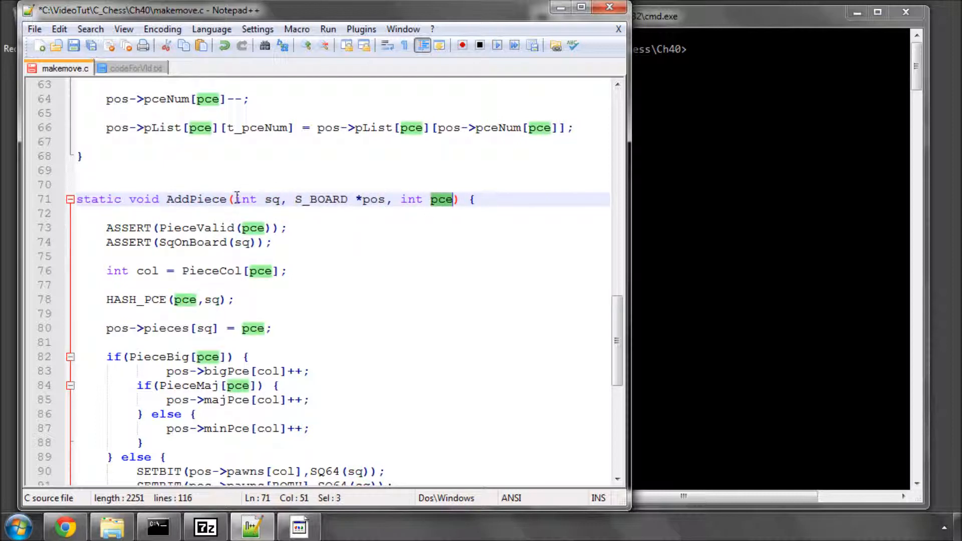
text(const)
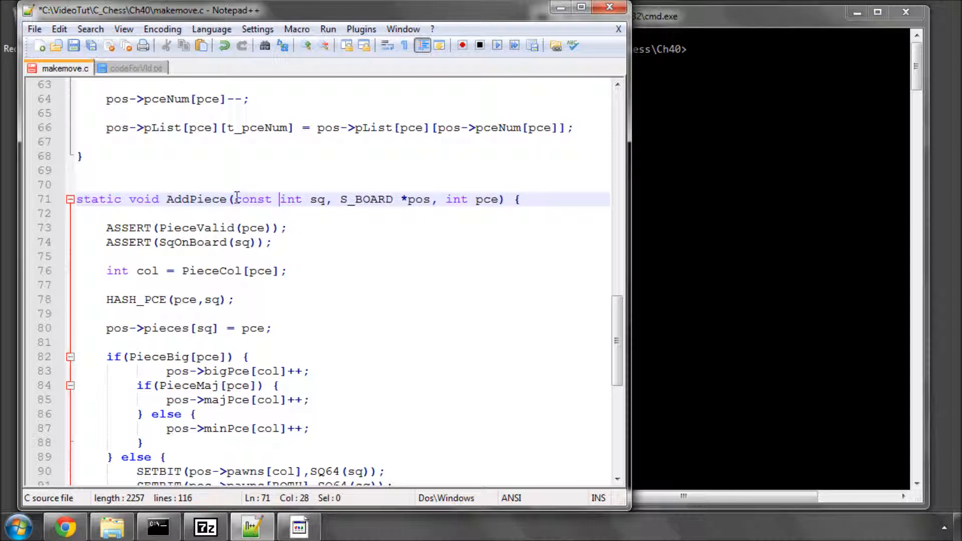
double_click(252, 199)
text(const )
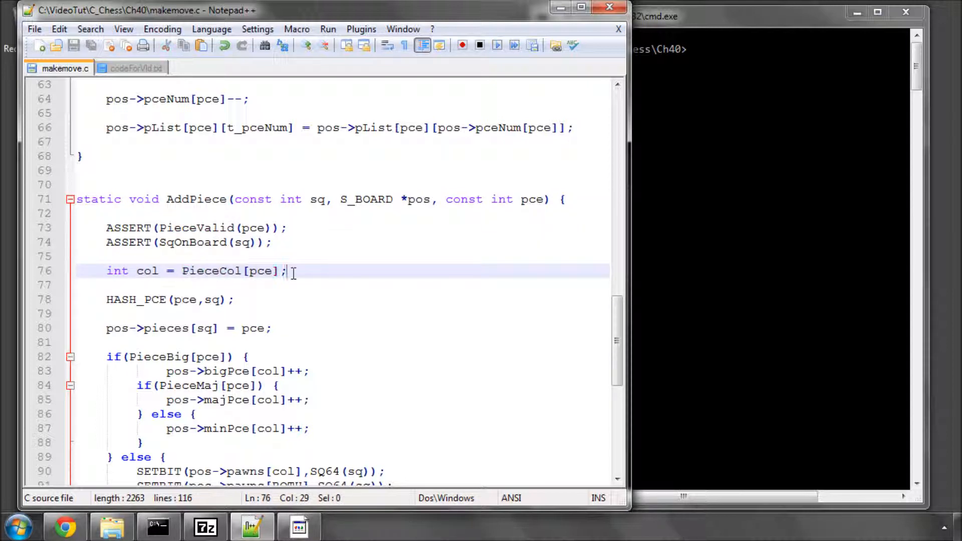
Review AddPiece's placement line and its sq index.
click(184, 299)
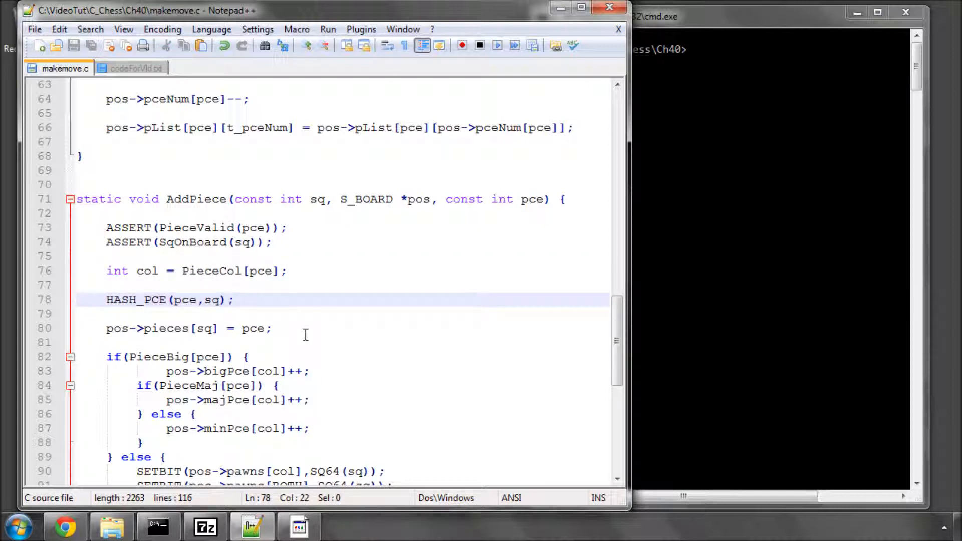
scroll(down, 3)
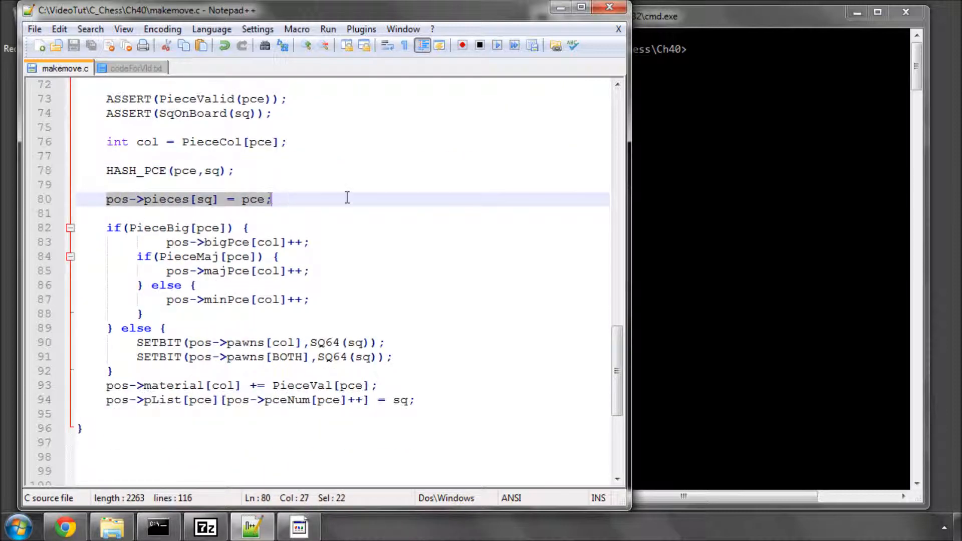
click(202, 199)
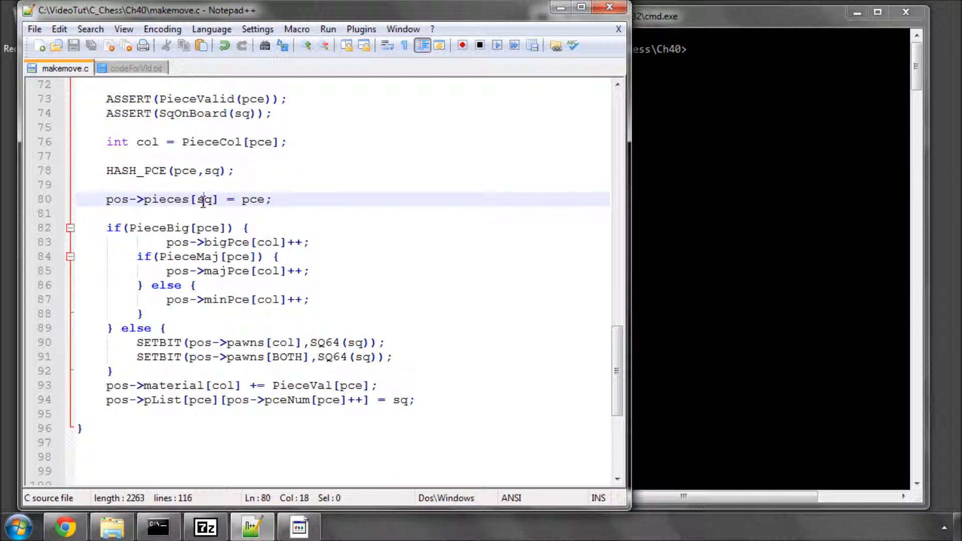
double_click(252, 199)
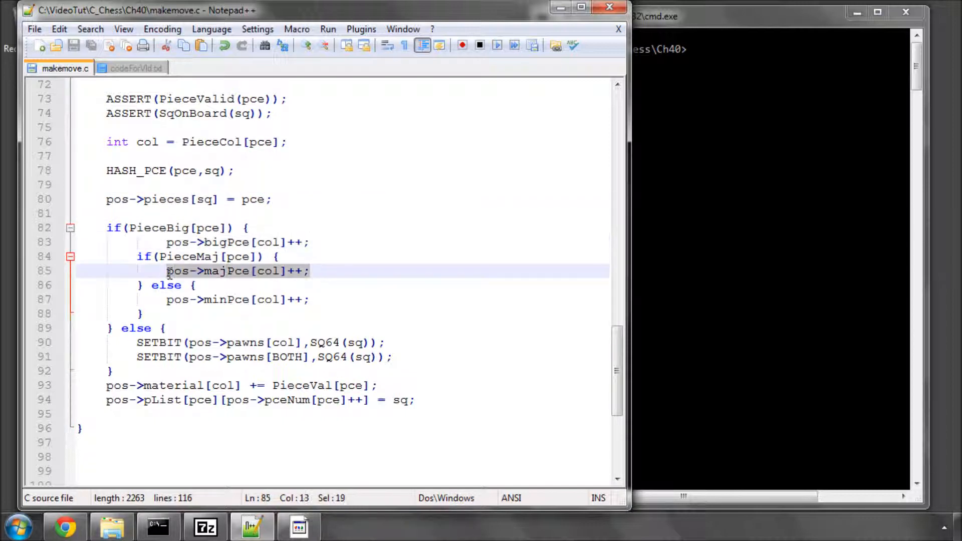
Insert a blank line between AddPiece's pawn if/else block and the material update line.
click(165, 329)
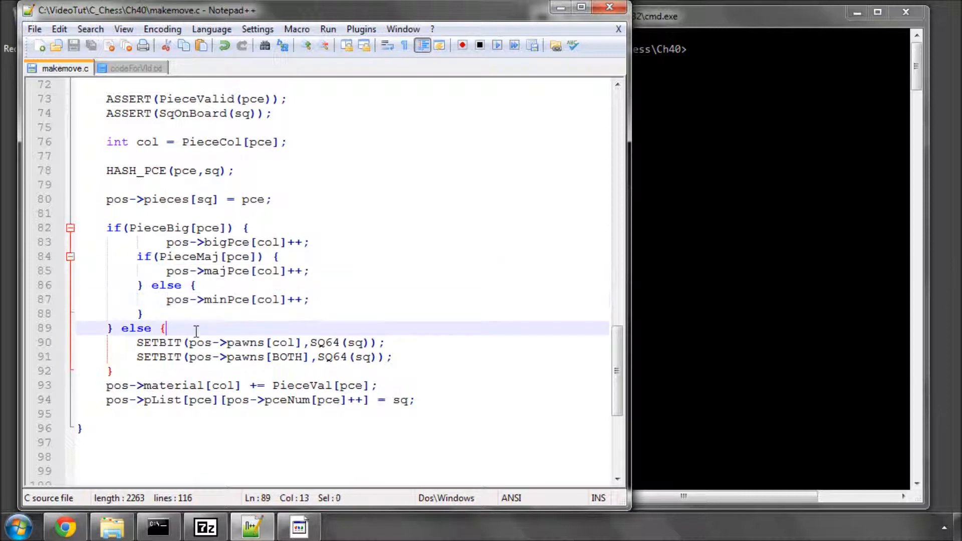
drag(162, 328, 393, 357)
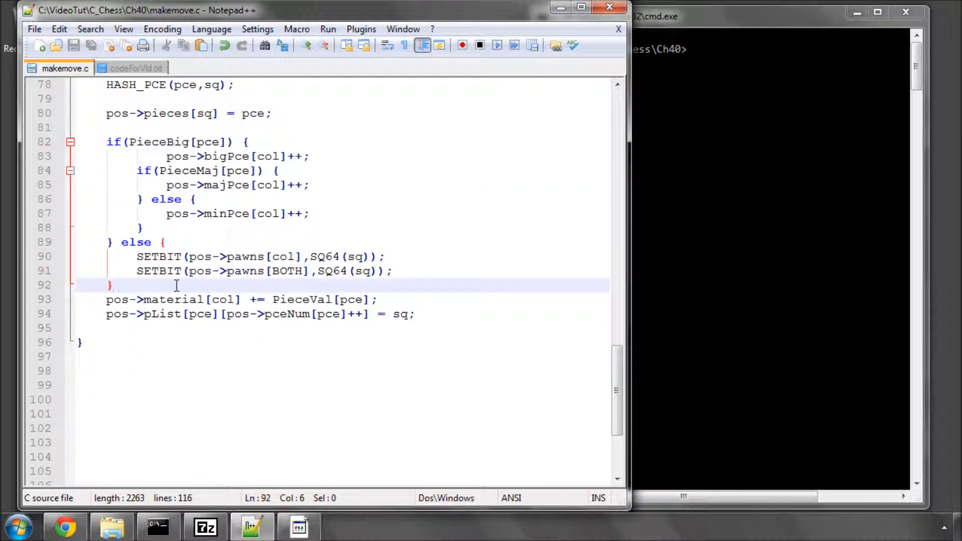
key(Enter)
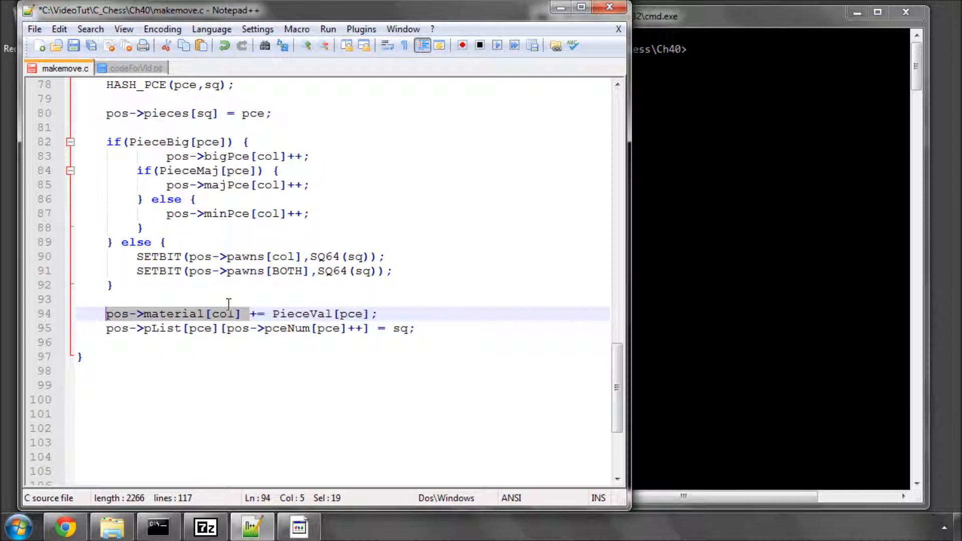
double_click(222, 313)
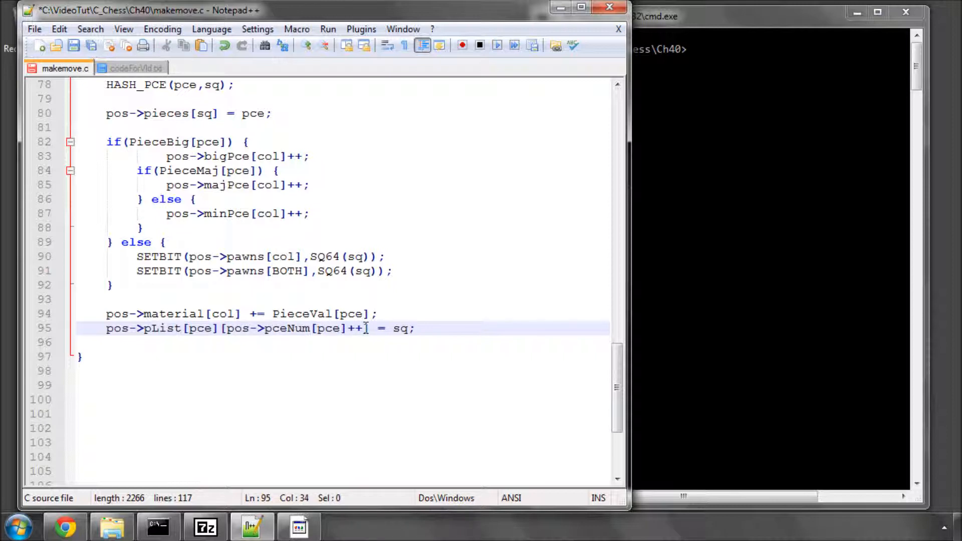
drag(368, 328, 226, 329)
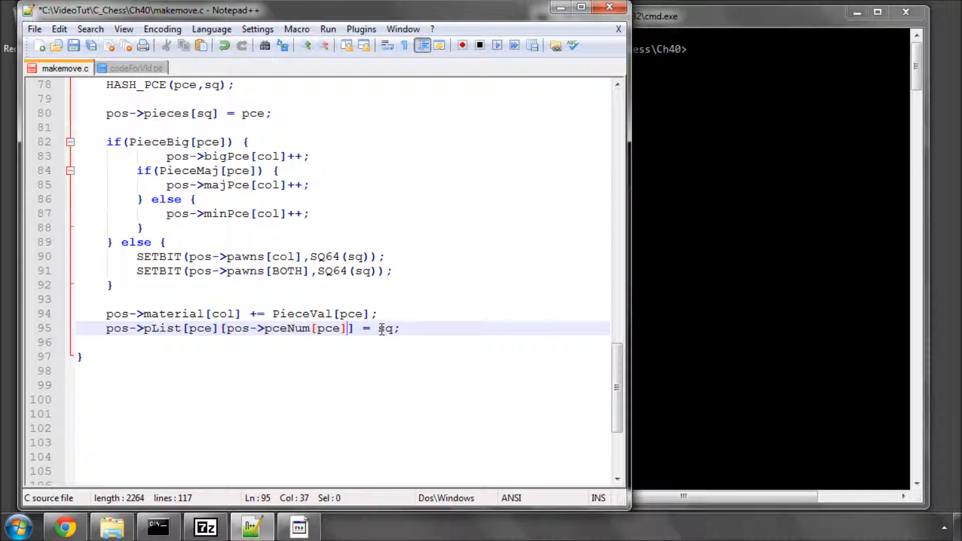
text(pos->pceNum[pce]++)
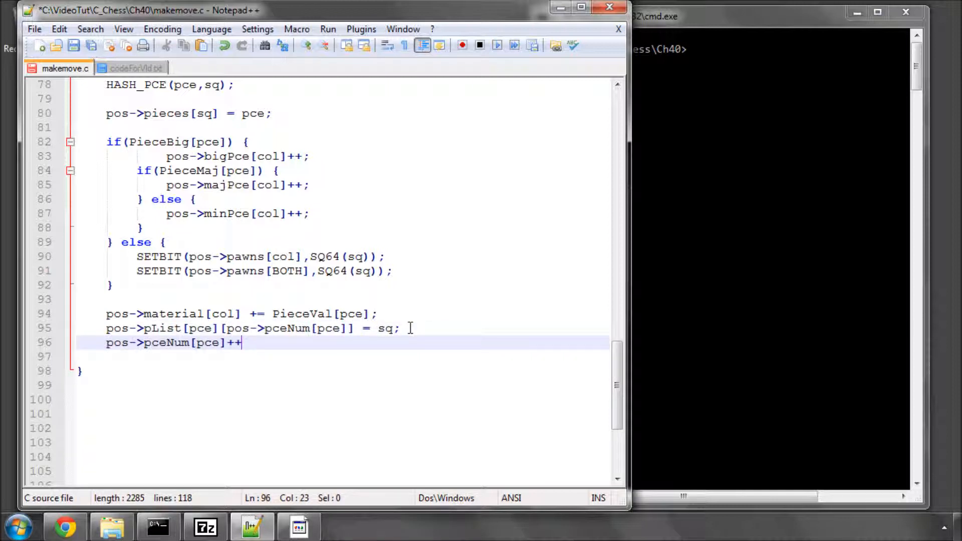
text(;)
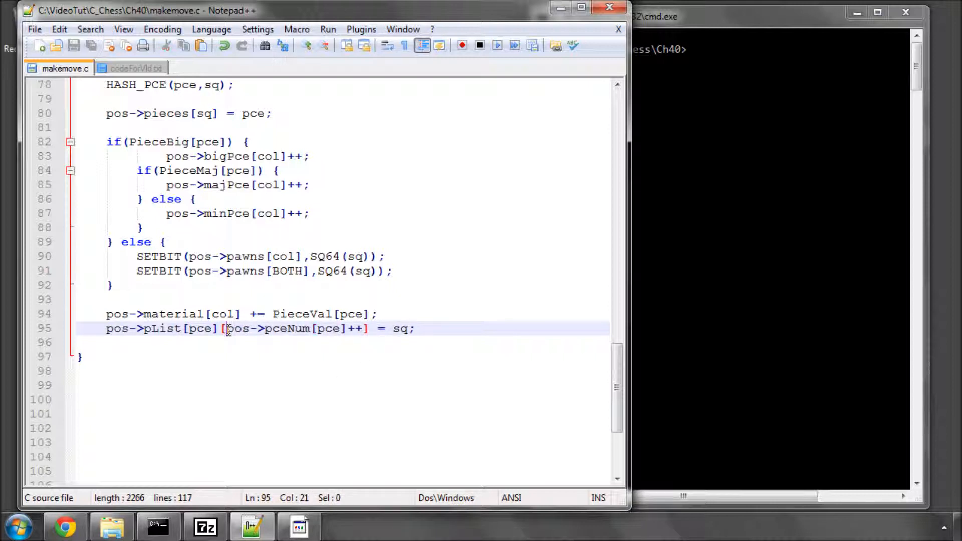
text(++)
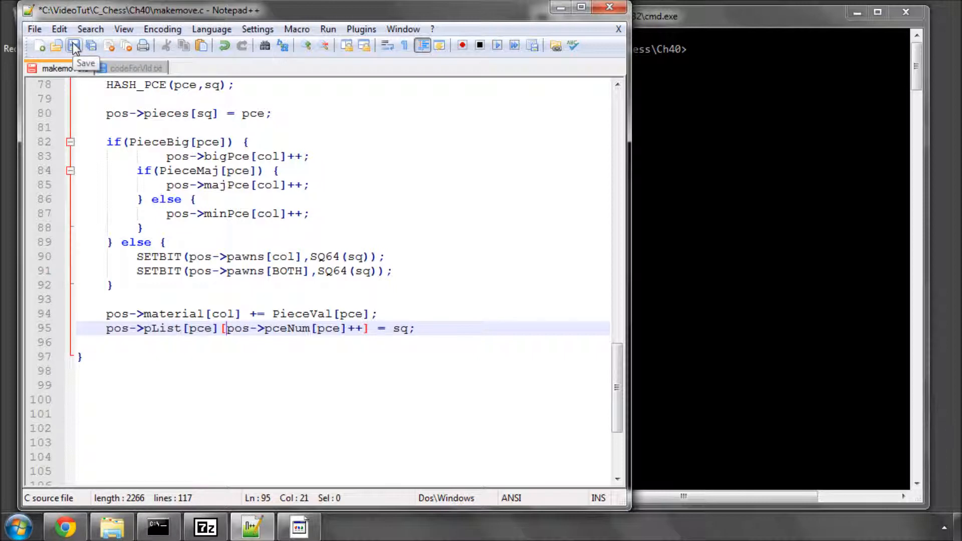
Save makemove.c, then copy MovePiece from codeForVid.txt and paste it below AddPiece.
click(74, 45)
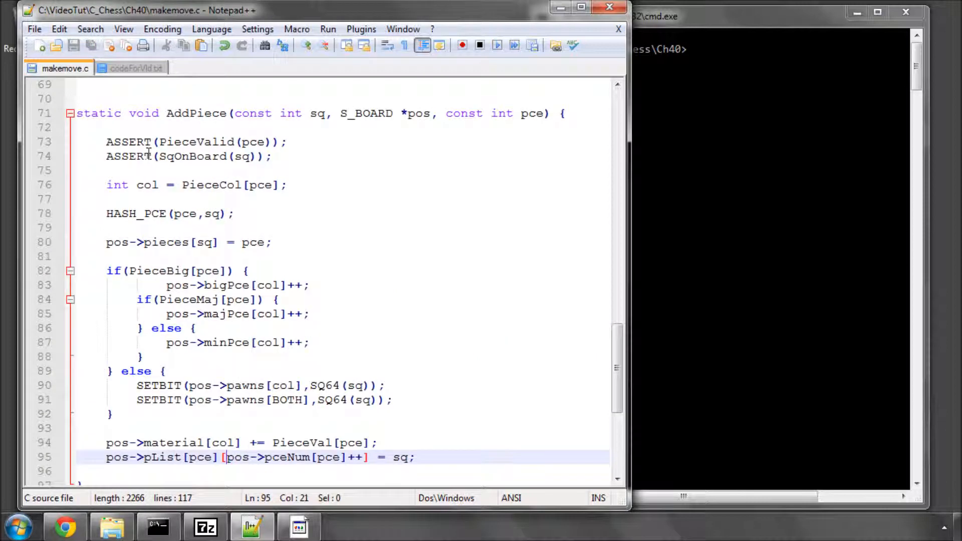
click(137, 67)
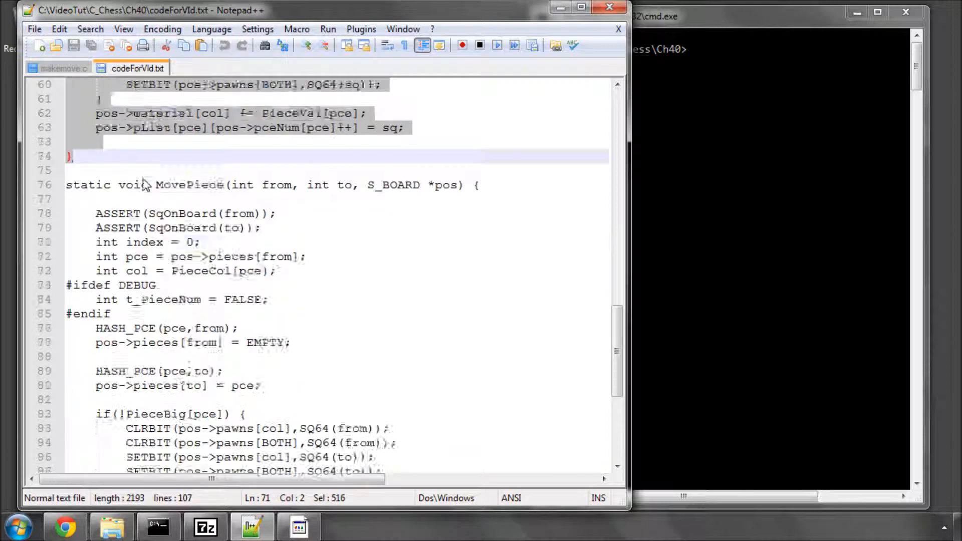
scroll(down, 3)
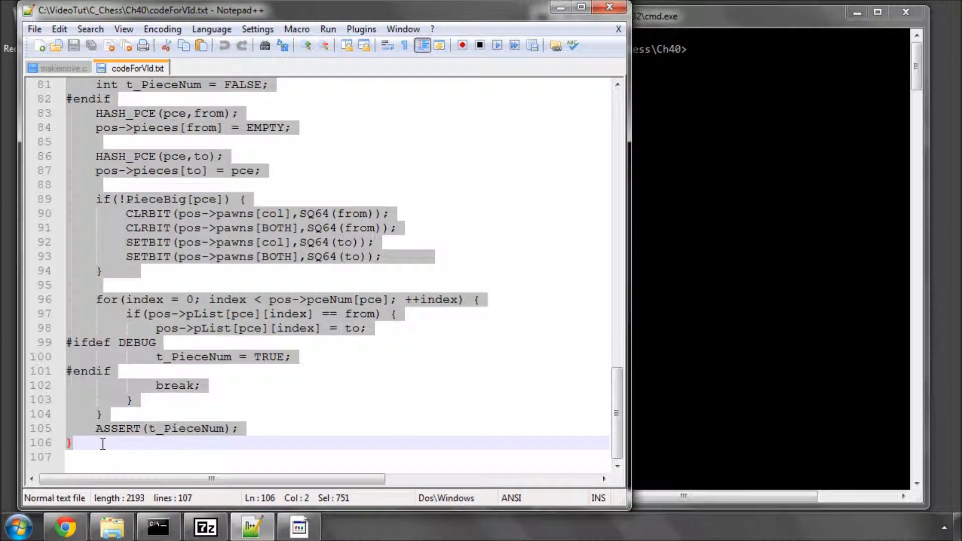
click(63, 68)
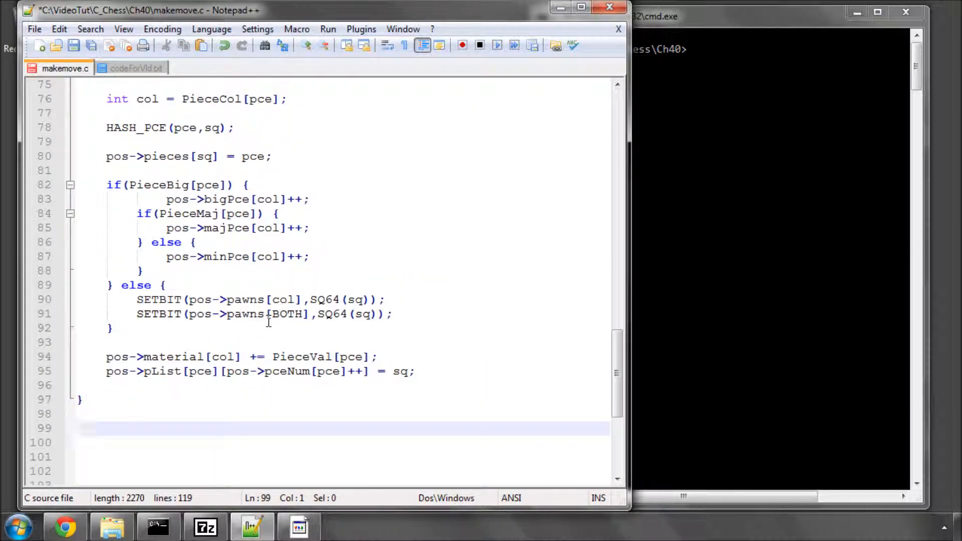
Declare MovePiece's from and to parameters as const int and check their uses.
scroll(down, 3)
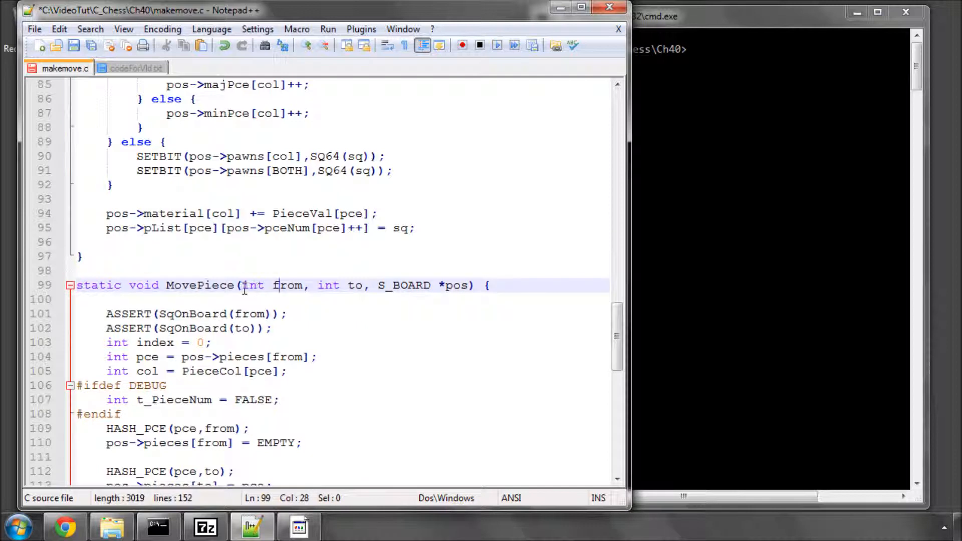
text(const)
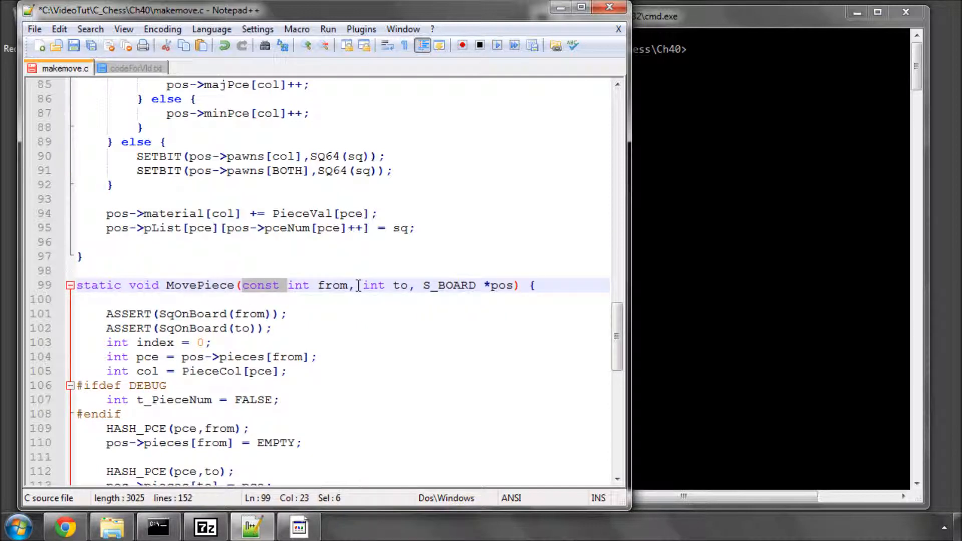
text(const)
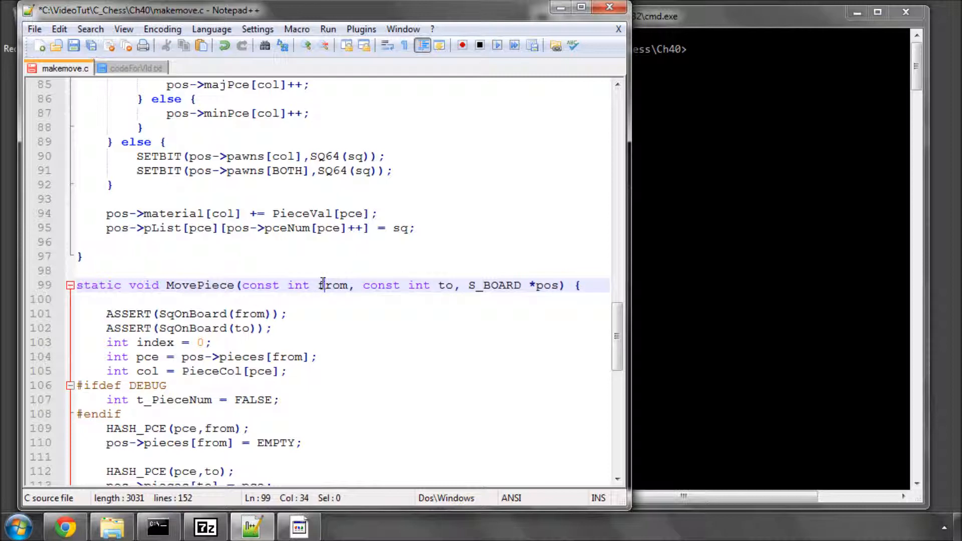
double_click(445, 285)
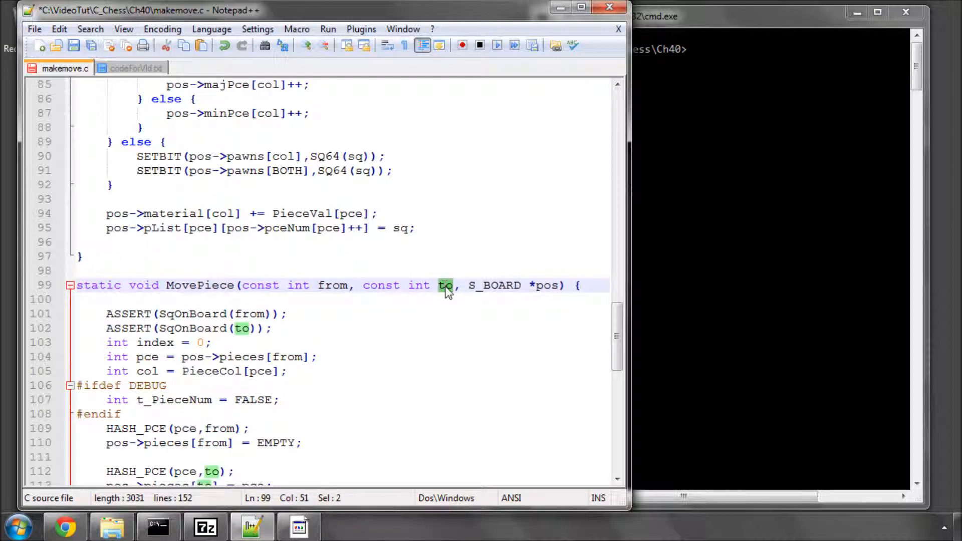
double_click(332, 286)
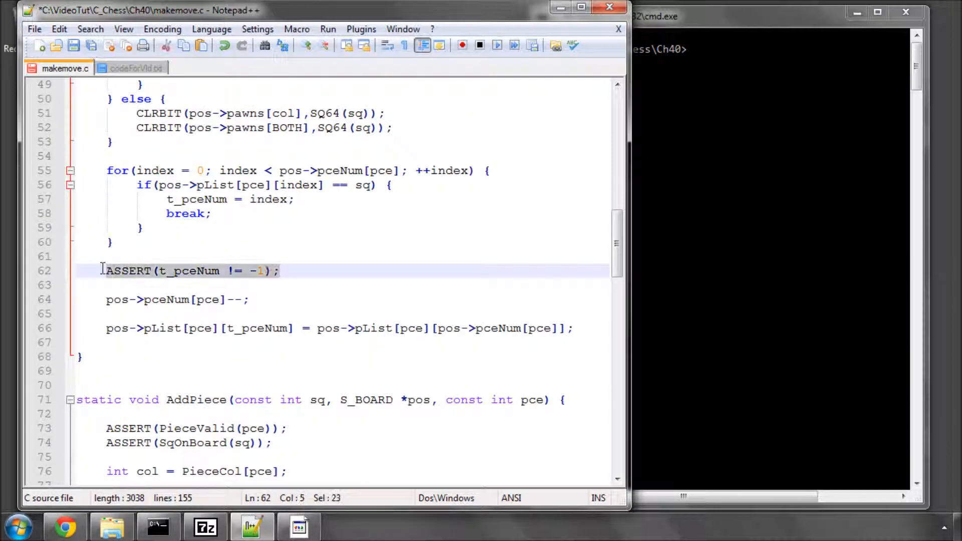
Review MovePiece's DEBUG-guarded flag block and source-square clearing line.
scroll(down, 3)
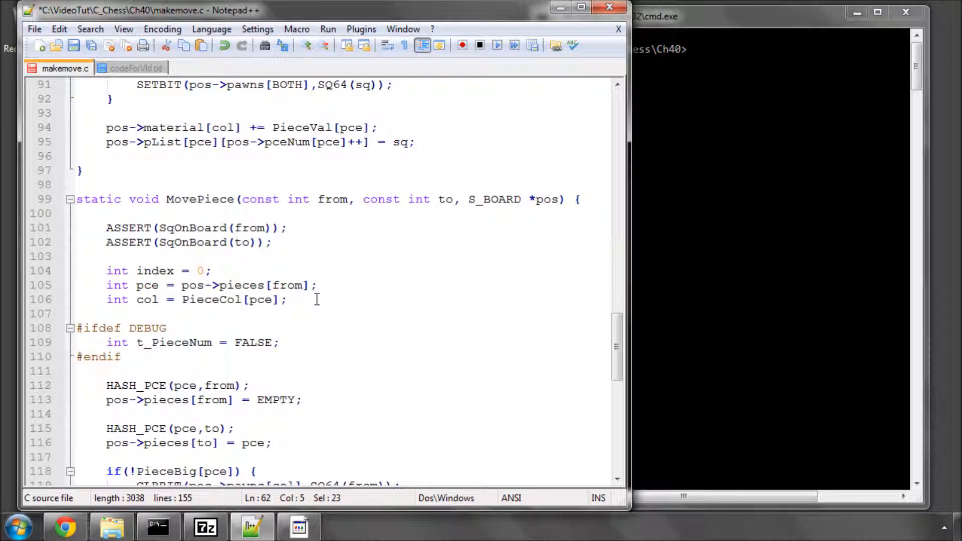
scroll(down, 3)
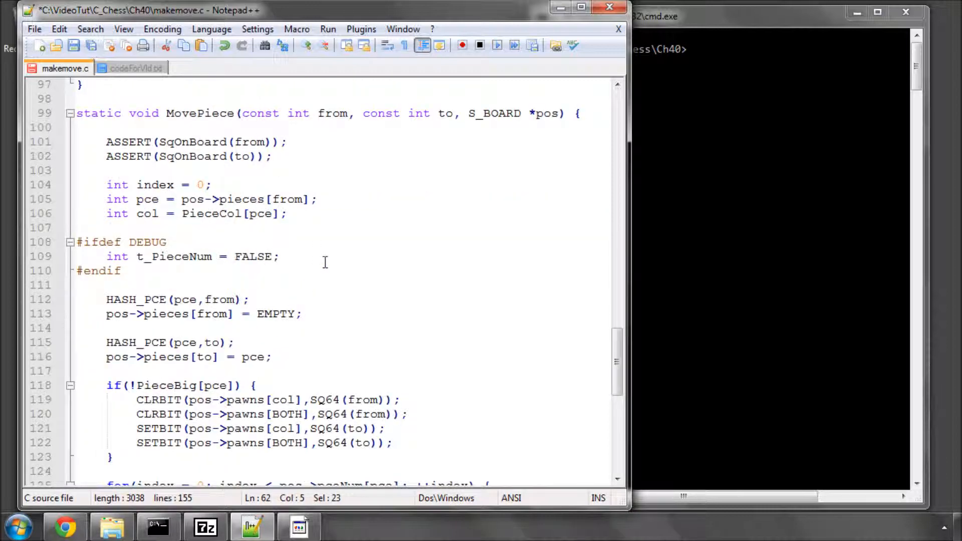
double_click(332, 113)
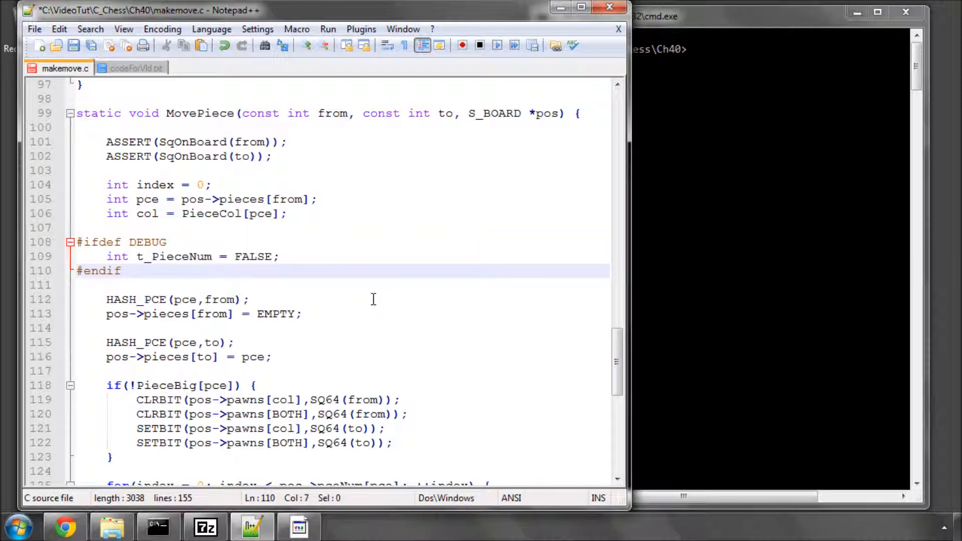
scroll(down, 3)
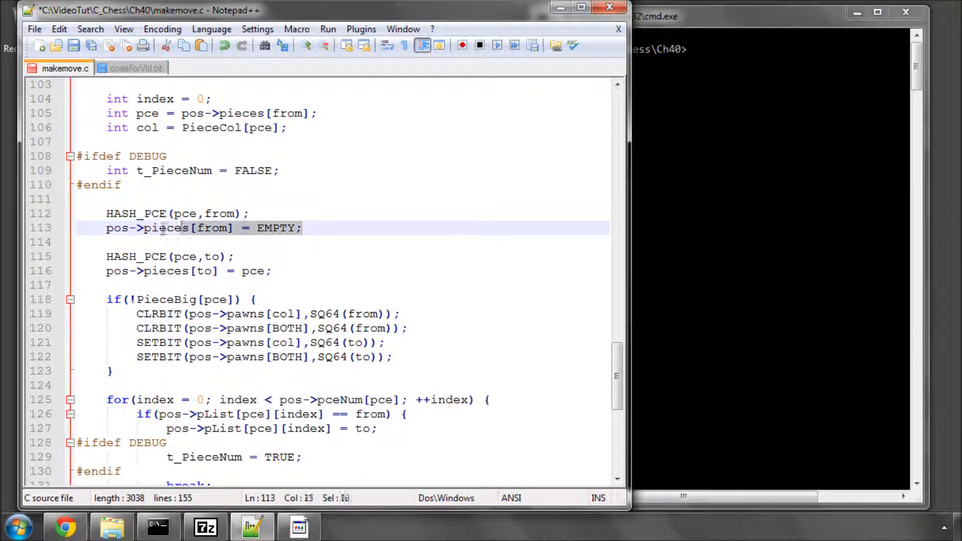
double_click(166, 227)
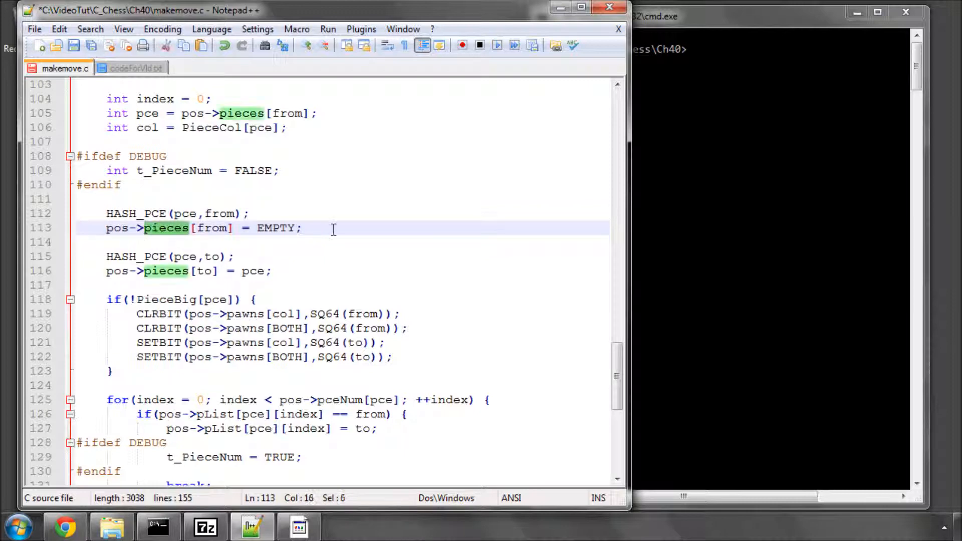
scroll(down, 3)
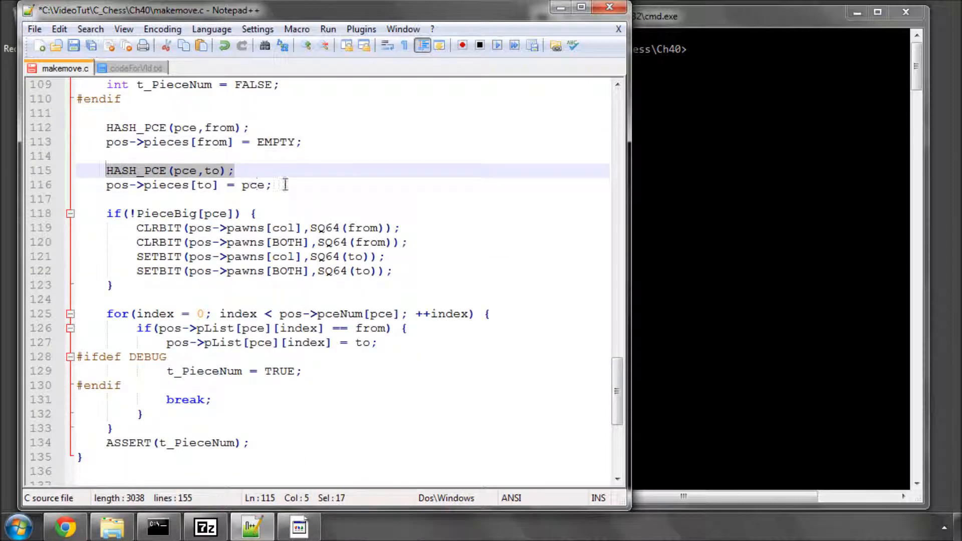
click(257, 184)
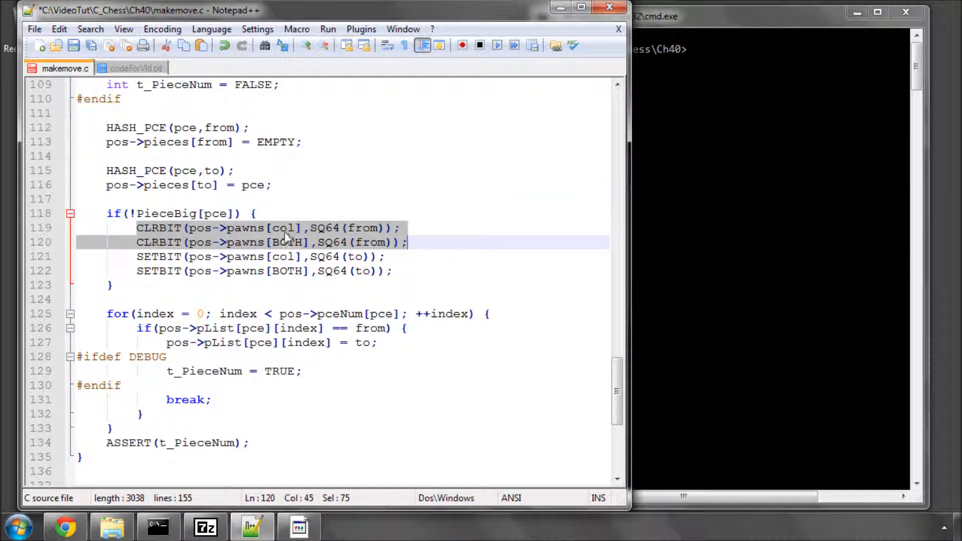
click(283, 242)
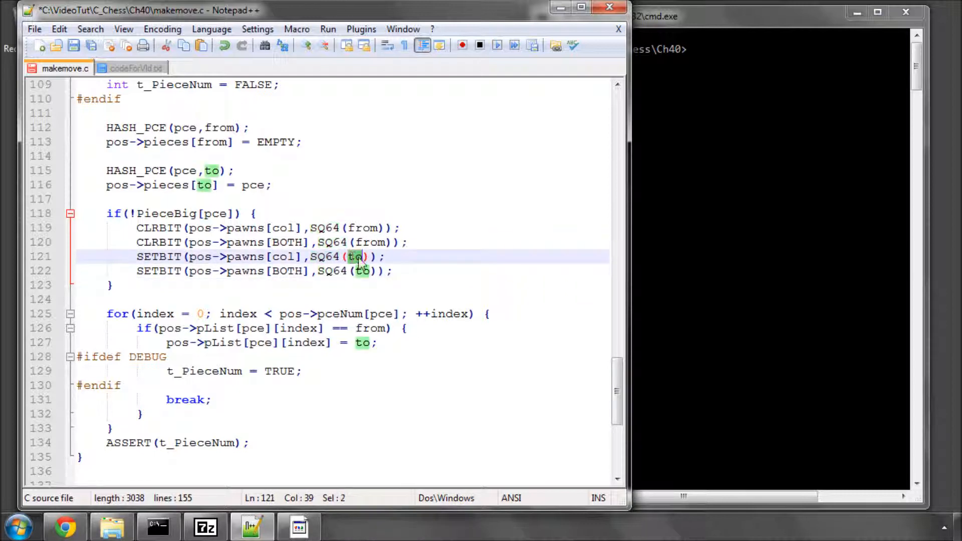
click(442, 257)
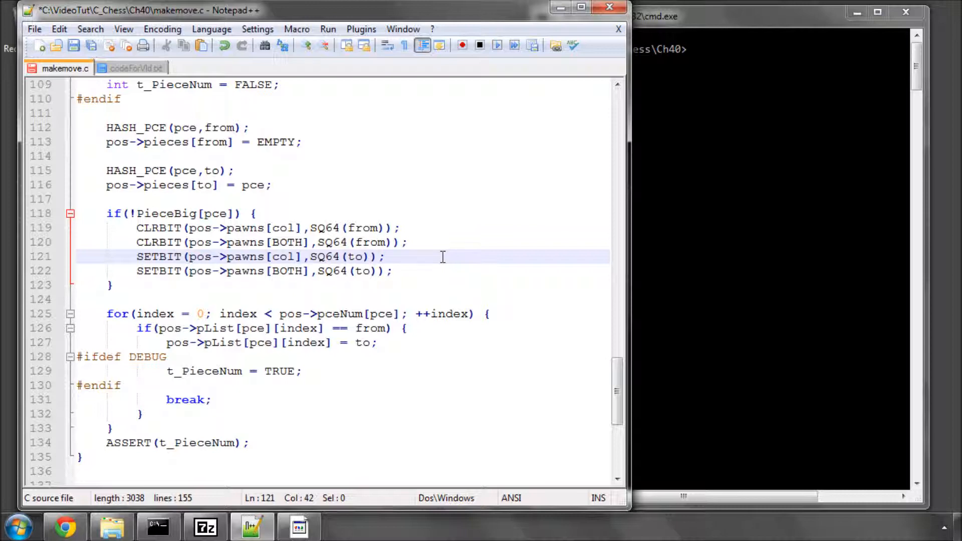
scroll(down, 3)
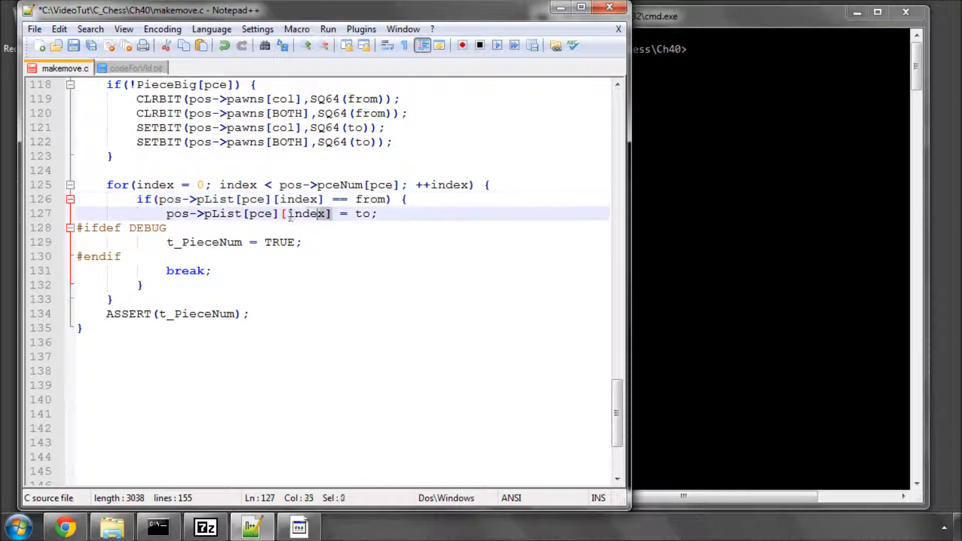
double_click(362, 213)
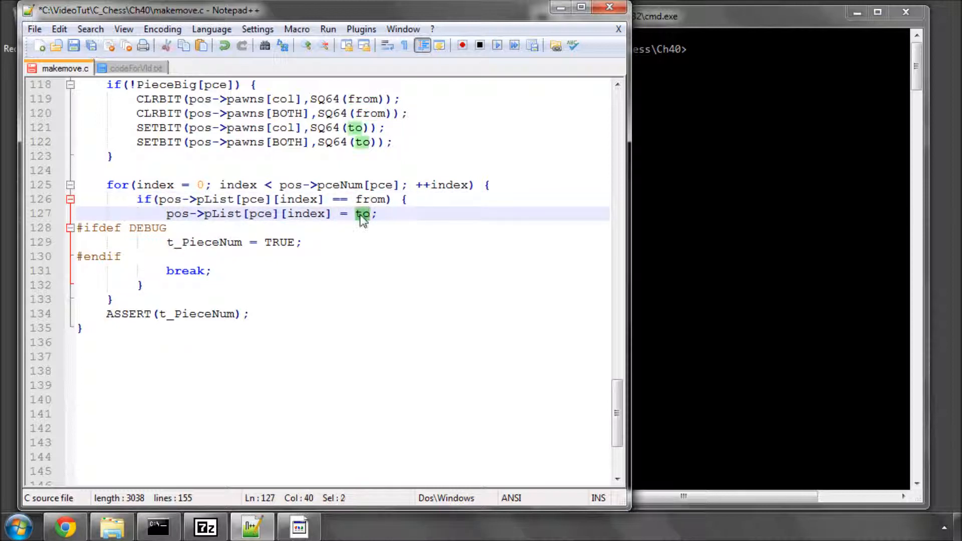
click(363, 200)
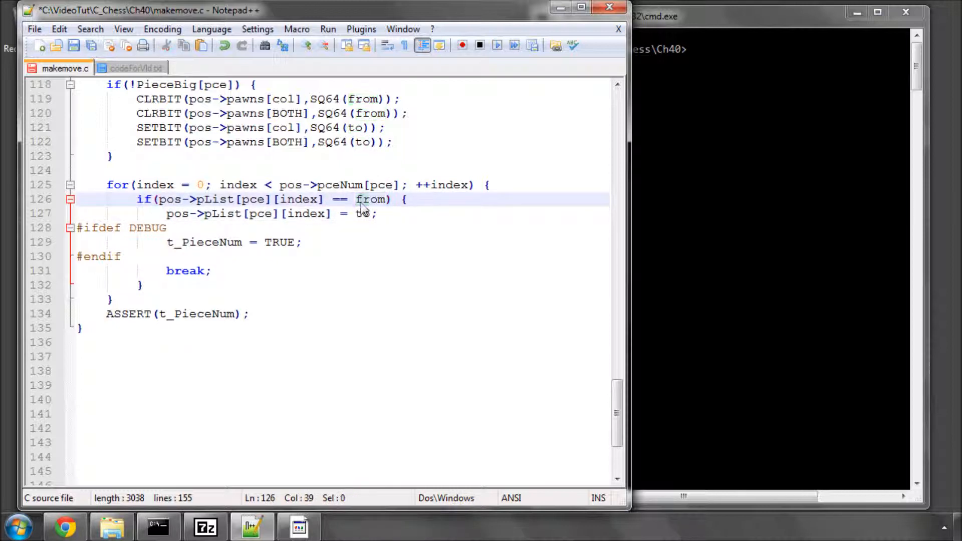
double_click(362, 213)
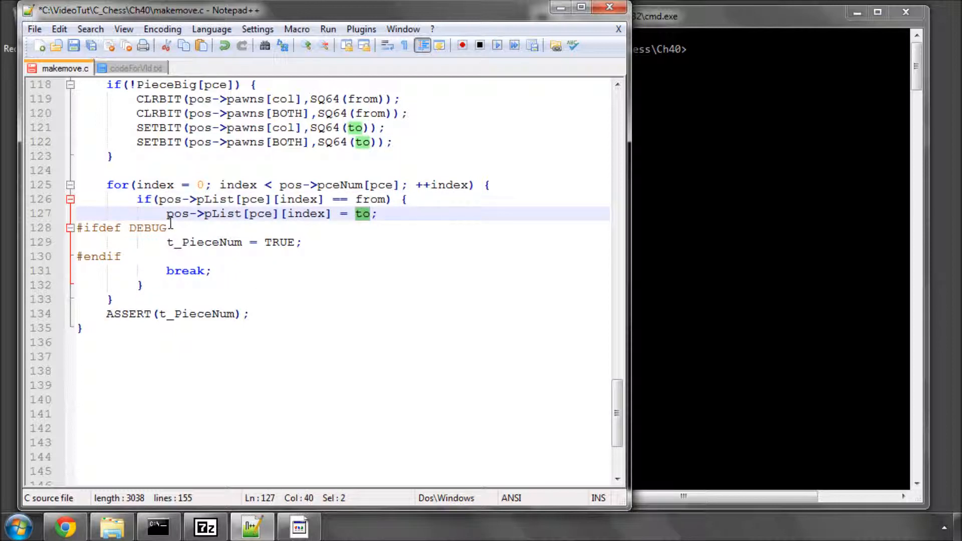
double_click(203, 242)
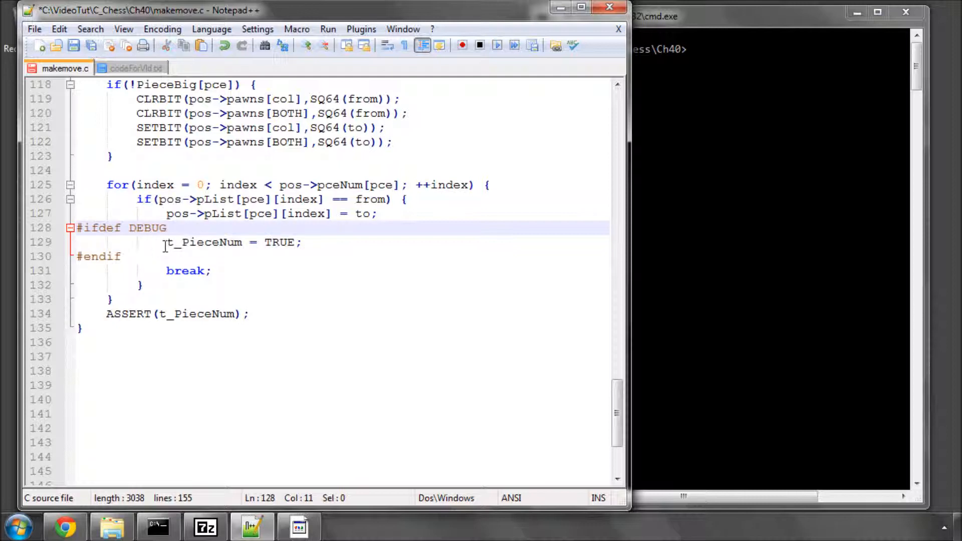
double_click(203, 242)
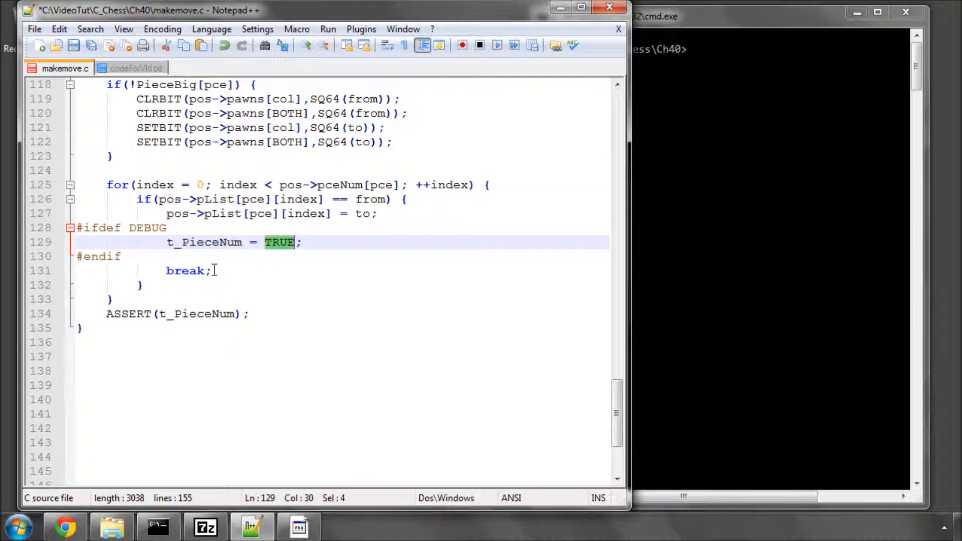
click(385, 198)
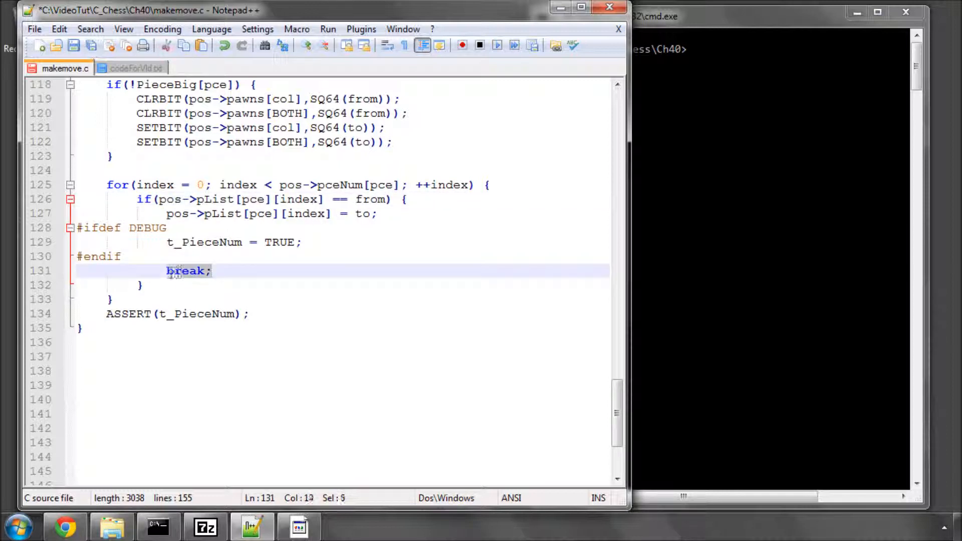
click(251, 313)
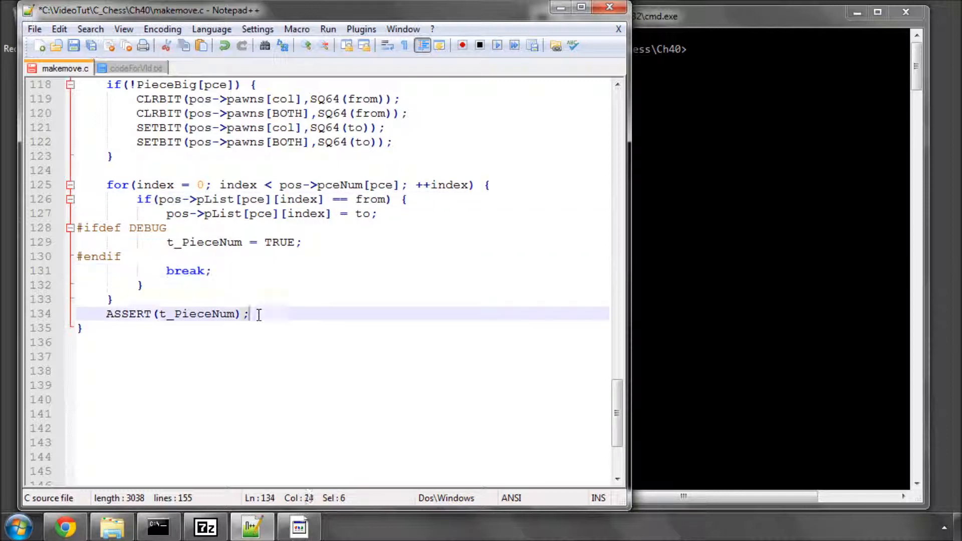
double_click(196, 314)
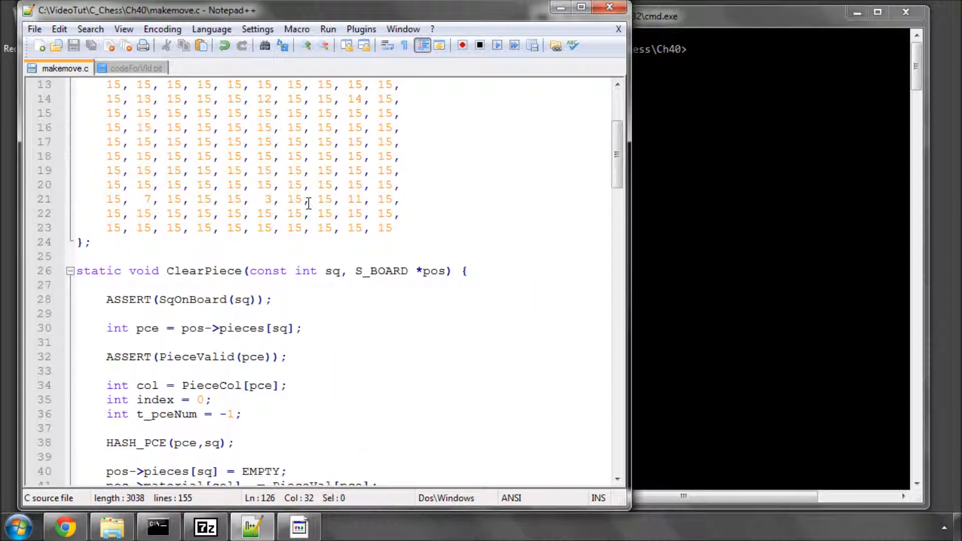
Scroll through the saved makemove.c past AddPiece back to MovePiece's piece-list loop.
scroll(down, 3)
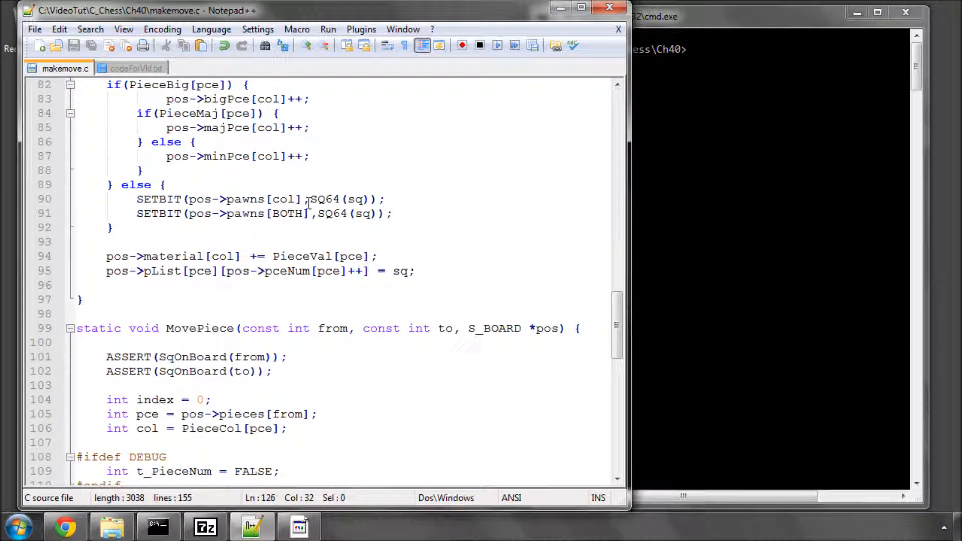
scroll(down, 3)
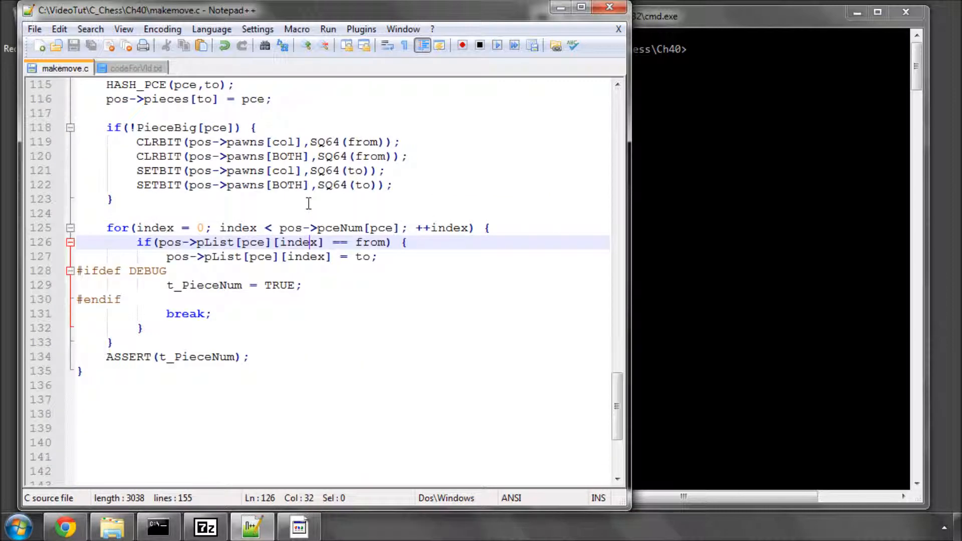